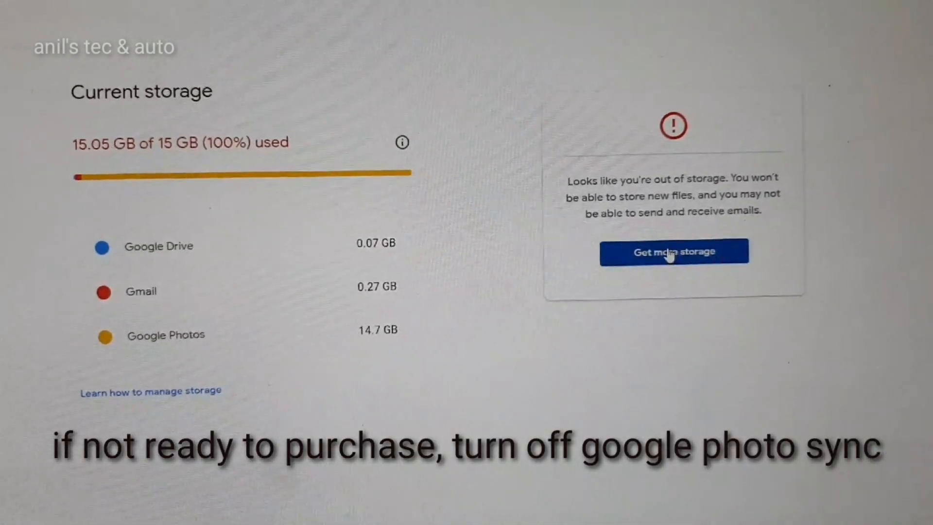
Request more storage from the out-of-storage warning card on the full 15 GB account
{"action": "left_click", "coordinate": [674, 252]}
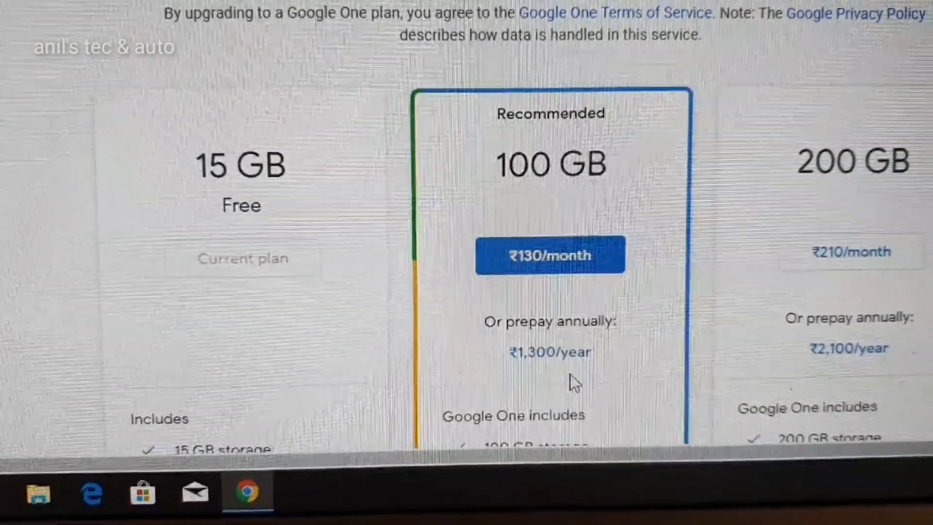
Scroll the upgrade page to view the 100 GB (₹130/month) and 200 GB (₹210/month) plan cards
{"action": "scroll", "scroll_direction": "up", "scroll_amount": 3}
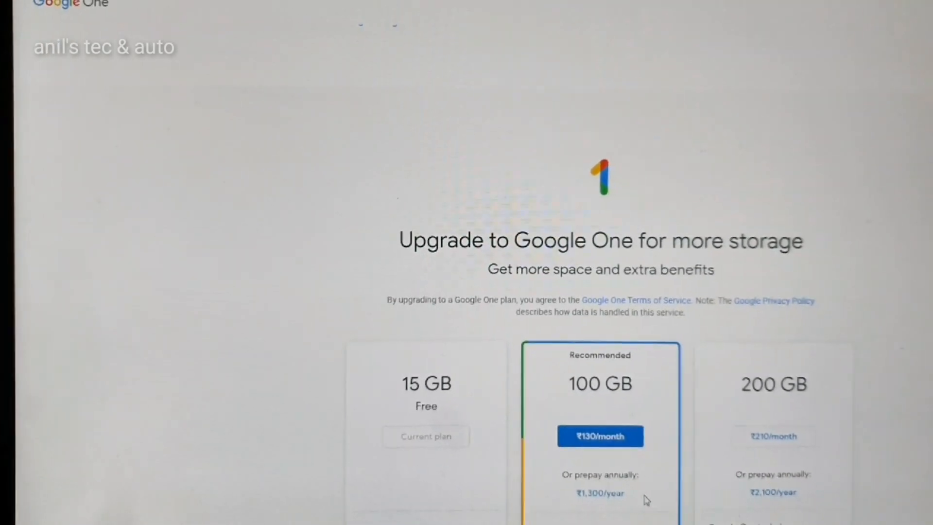
{"action": "scroll", "scroll_direction": "down", "scroll_amount": 3}
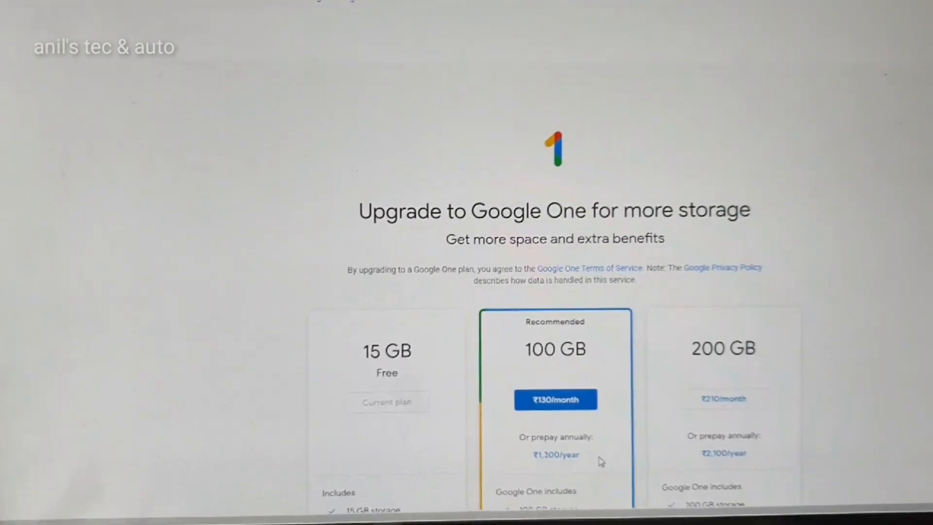